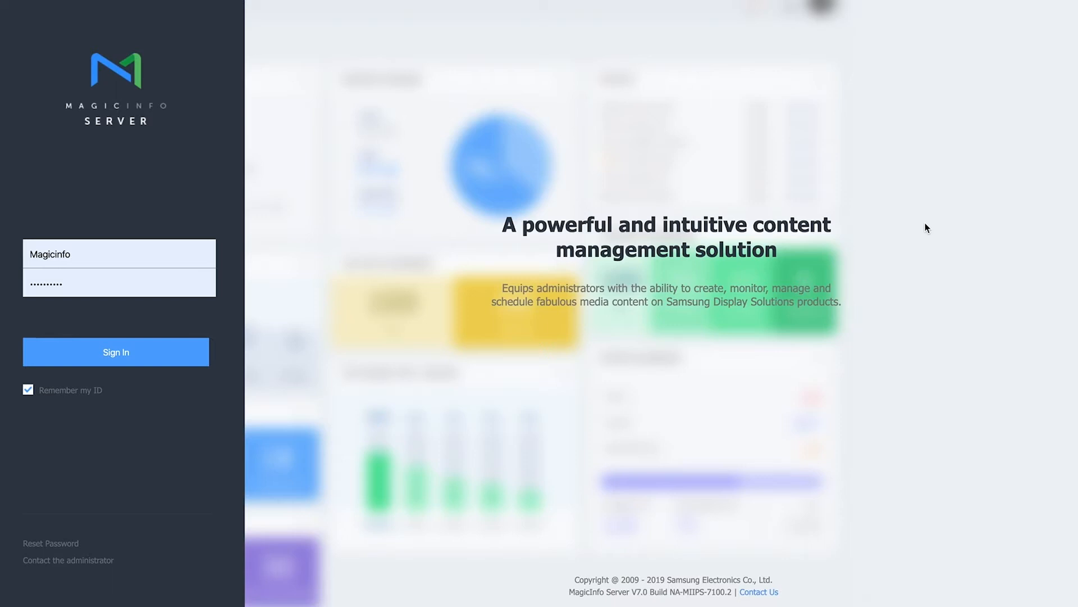
pyautogui.moveTo(871, 236)
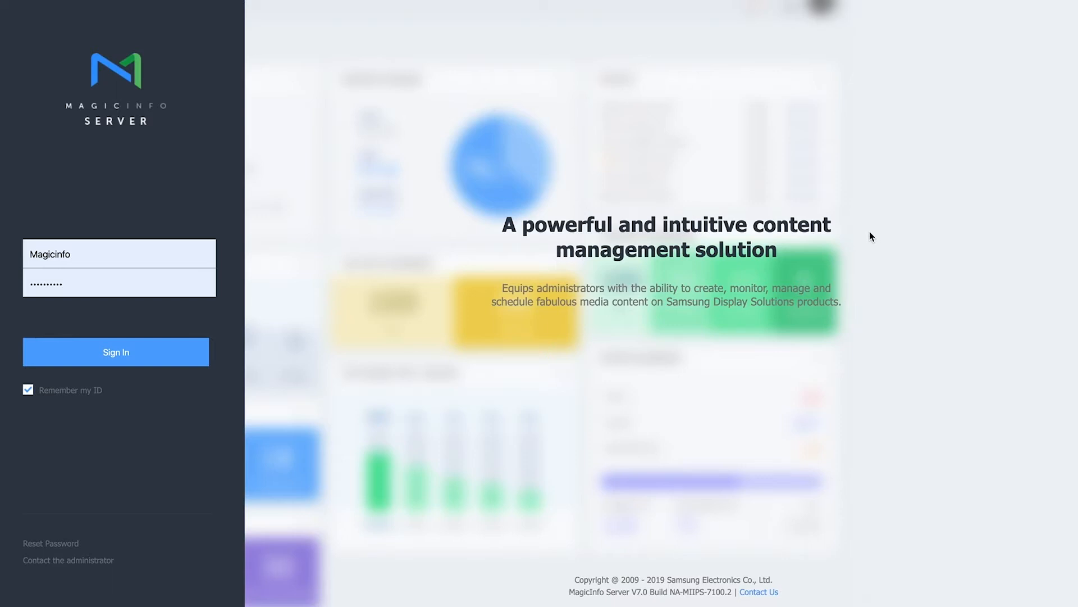
pyautogui.moveTo(148, 360)
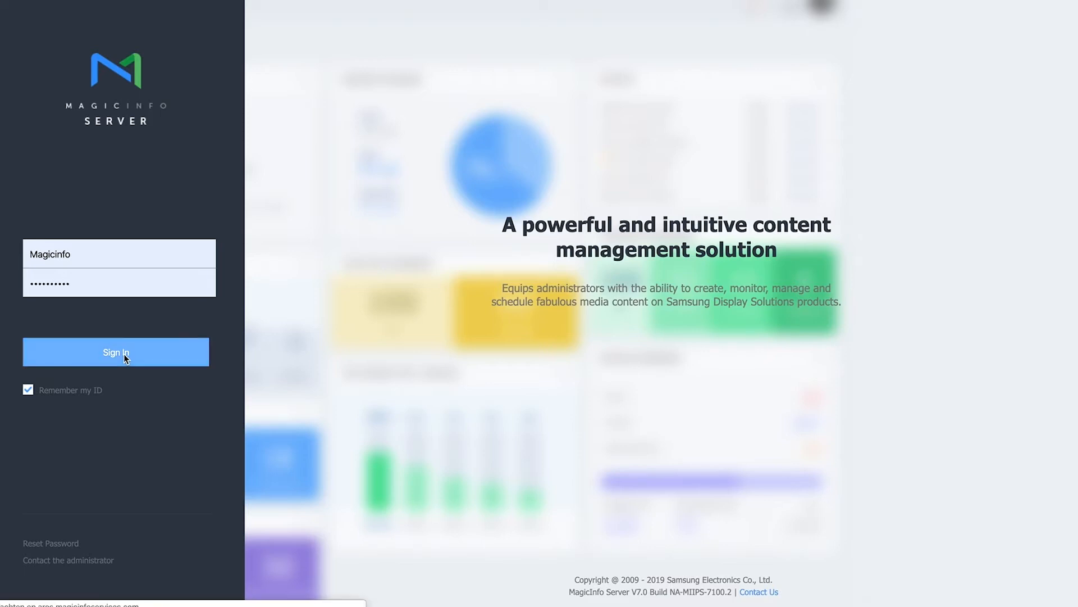
# Step: Sign in and open the Device list showing 10inch-Support and MagicInfo
pyautogui.click(116, 352)
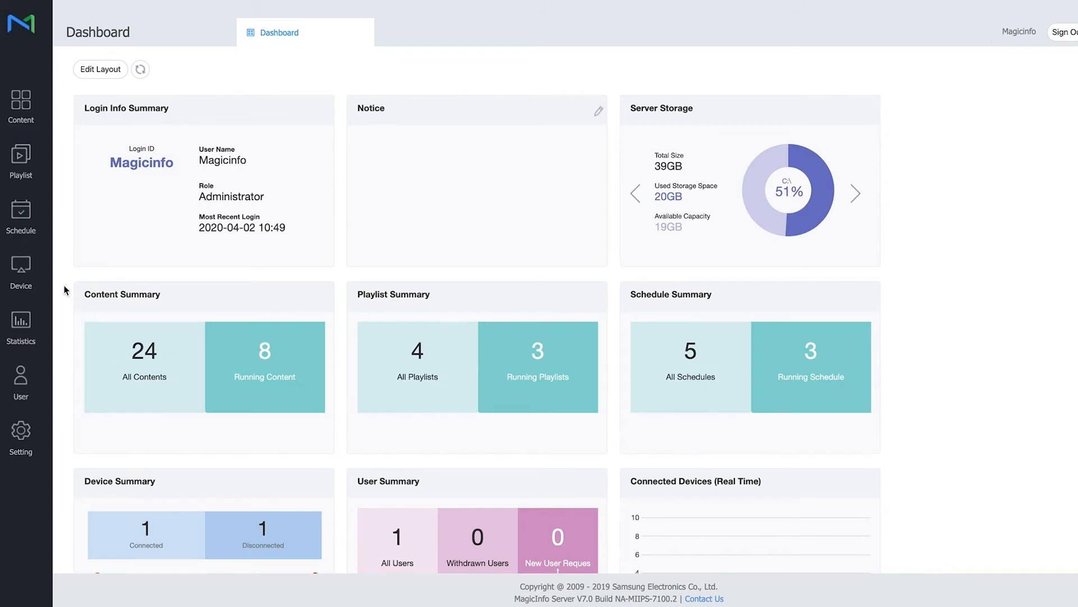
pyautogui.click(20, 269)
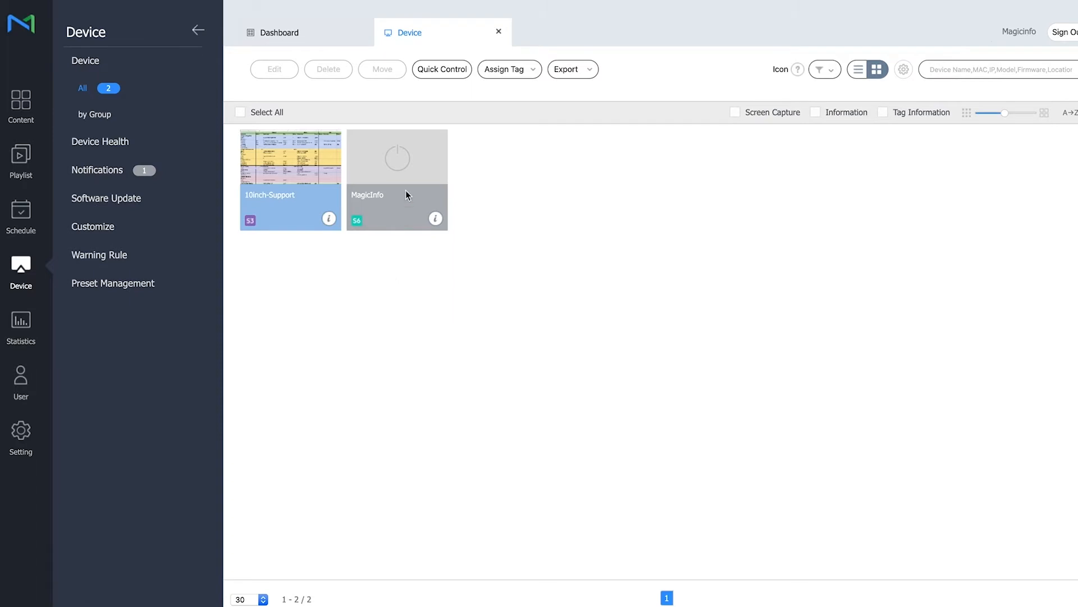
pyautogui.moveTo(304, 219)
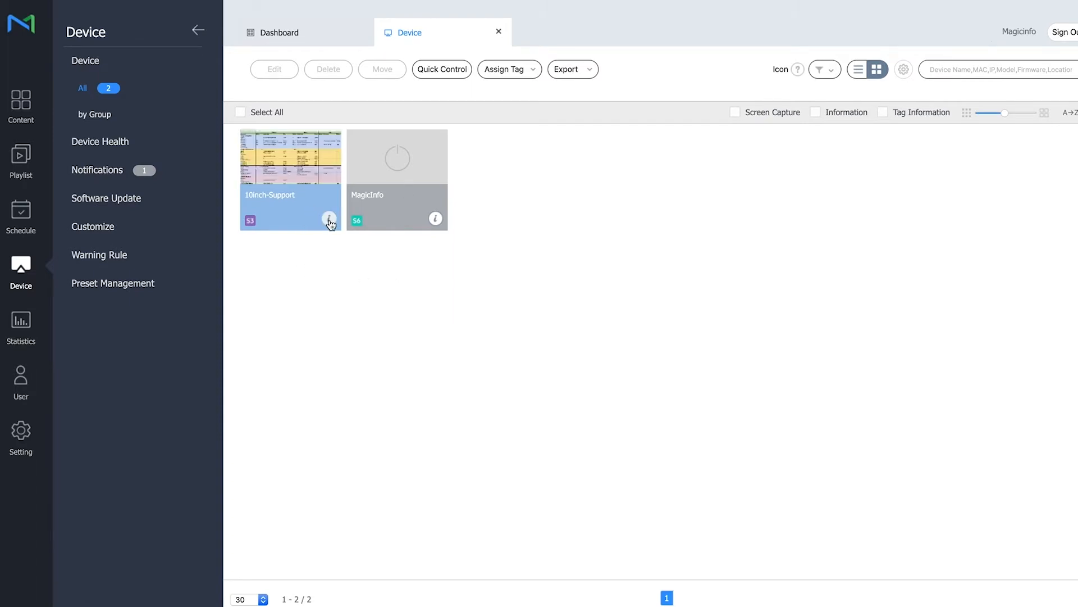
# Step: Open the 10inch-Support details dialog and switch it into edit mode
pyautogui.click(328, 218)
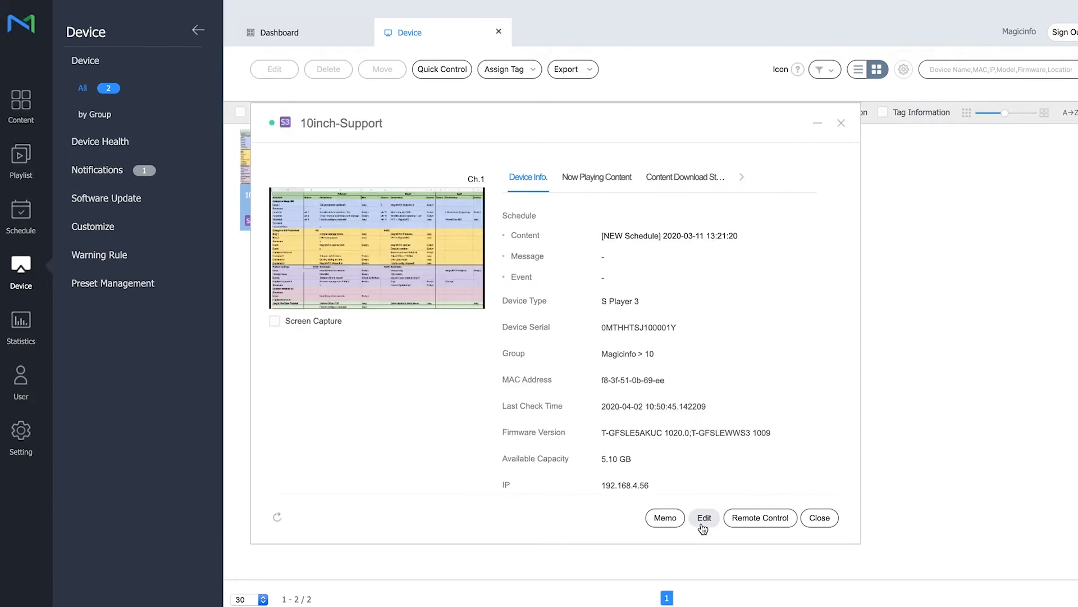
pyautogui.click(703, 517)
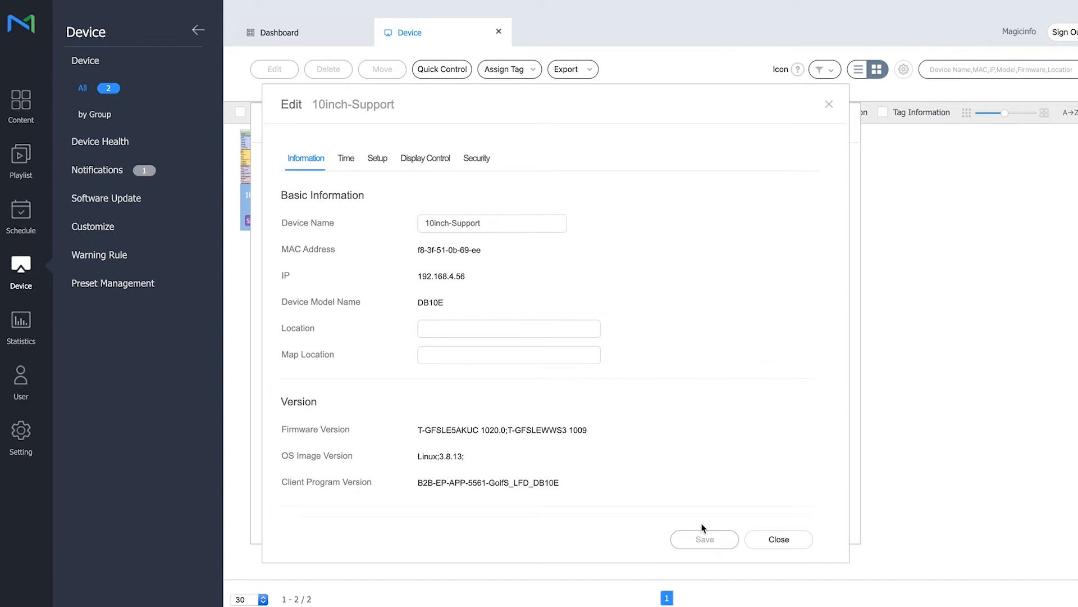
pyautogui.moveTo(508, 301)
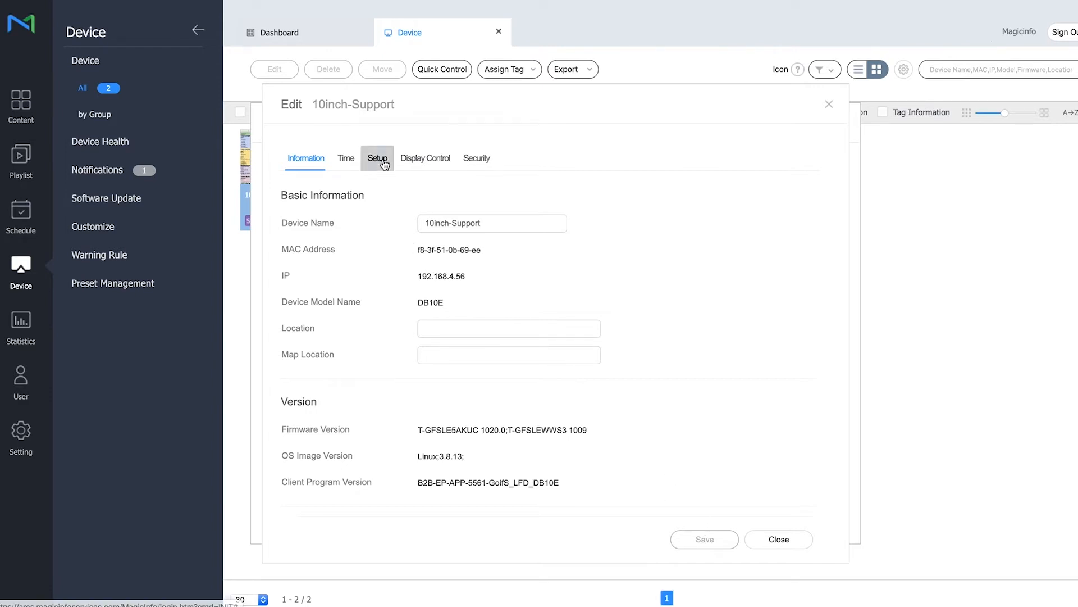
# Step: Set daylight saving Mar/Last/Sun 02:00 to Oct/Last/Sun 02:00, +1, then view timers
pyautogui.click(376, 158)
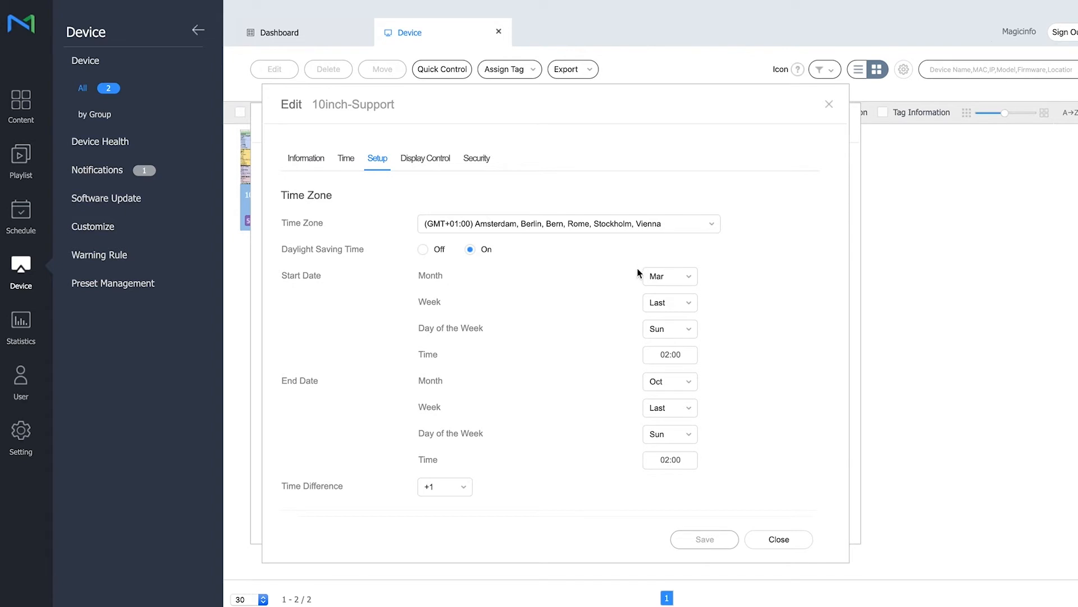
pyautogui.moveTo(679, 295)
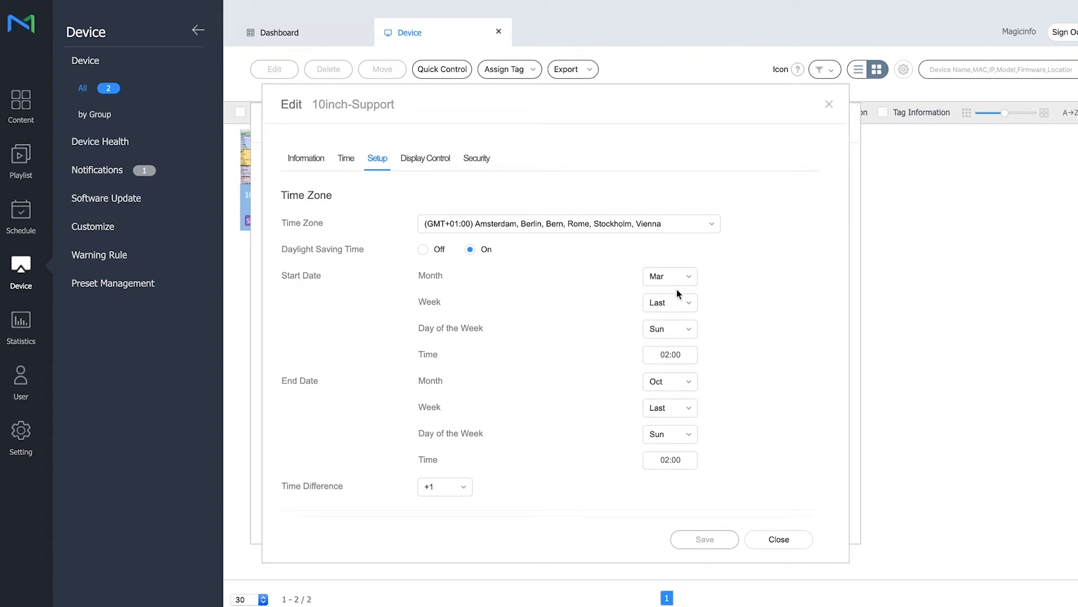
pyautogui.moveTo(685, 349)
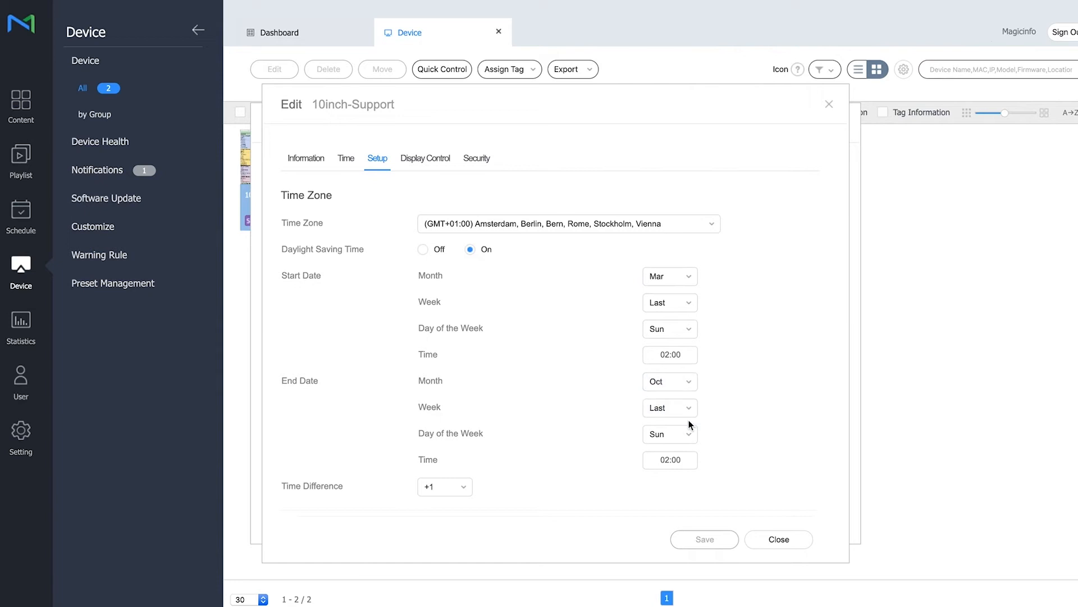
pyautogui.moveTo(689, 450)
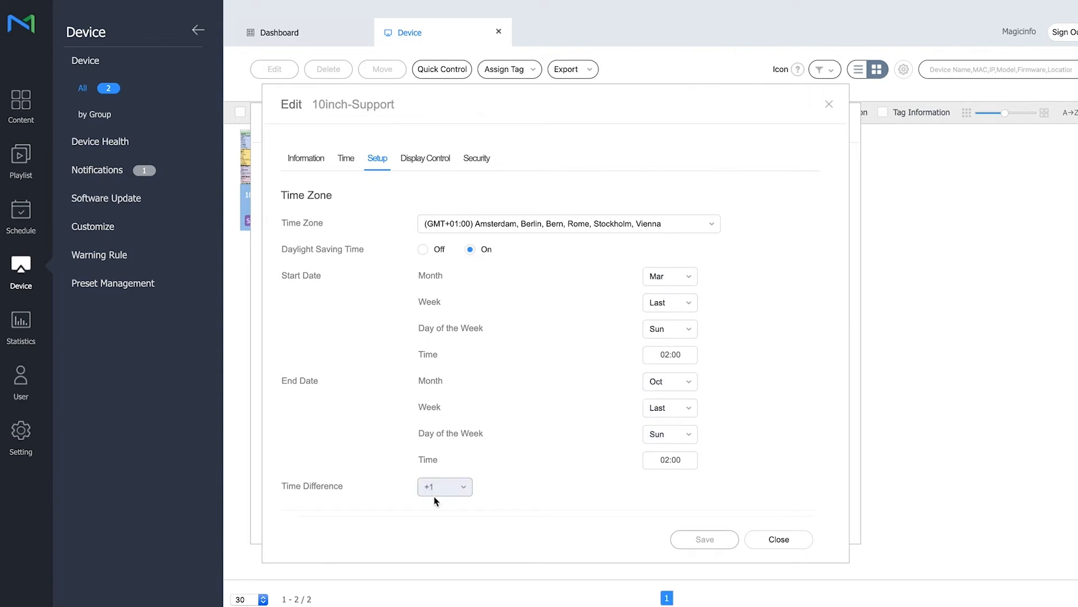
pyautogui.scroll(-3)
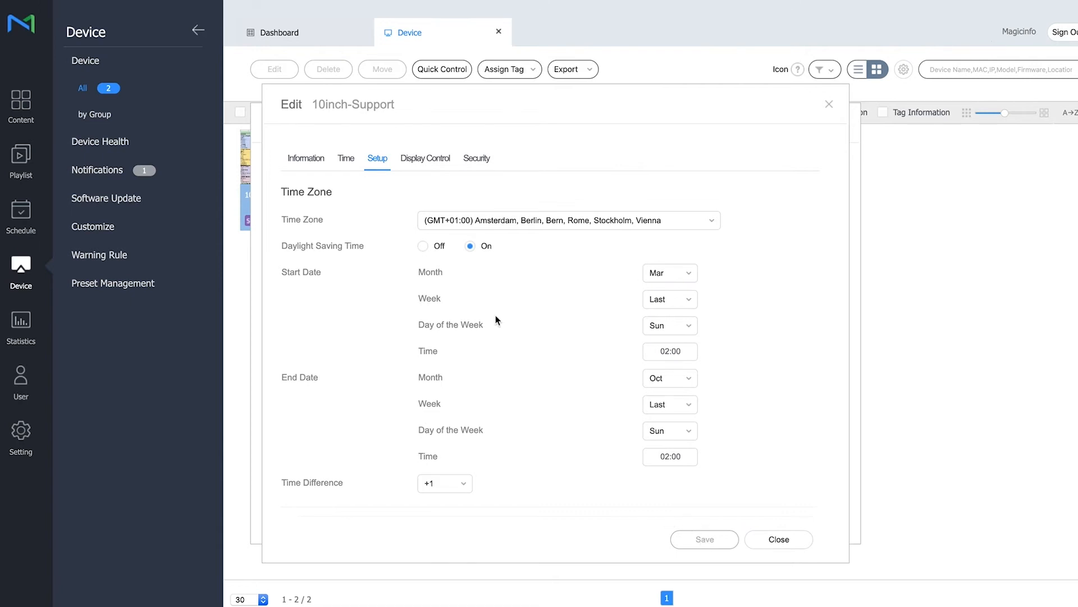
pyautogui.moveTo(499, 319)
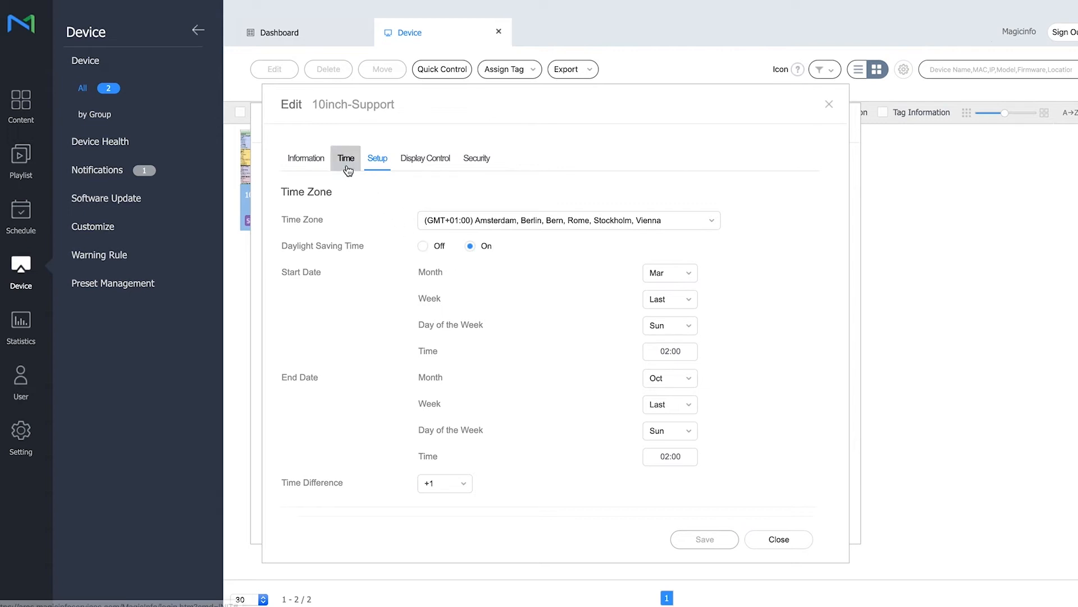
pyautogui.click(346, 157)
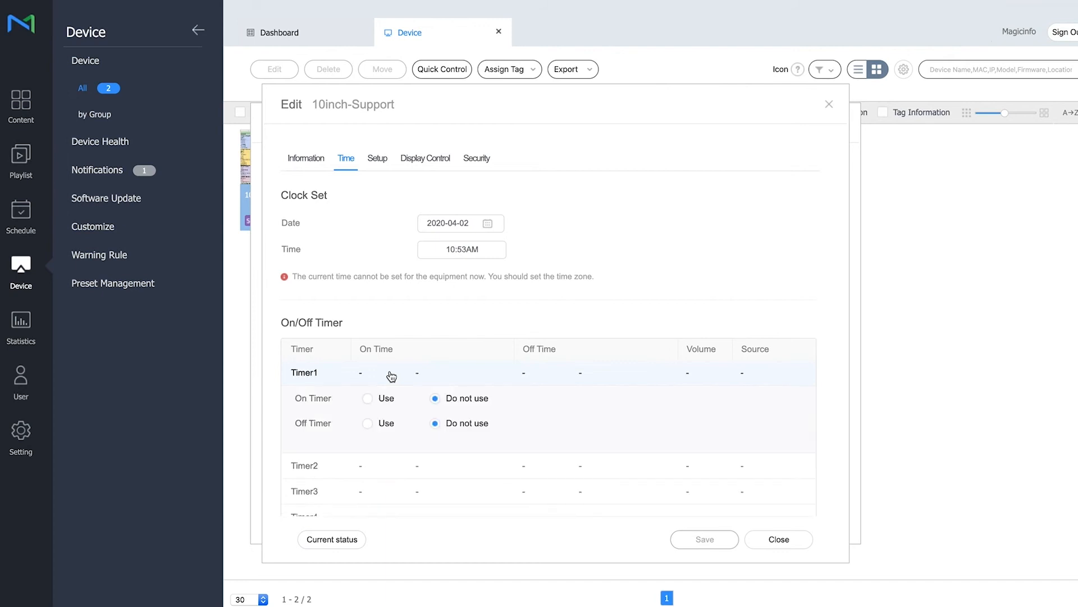
# Step: Set Timer1's On Timer to Use
pyautogui.click(368, 398)
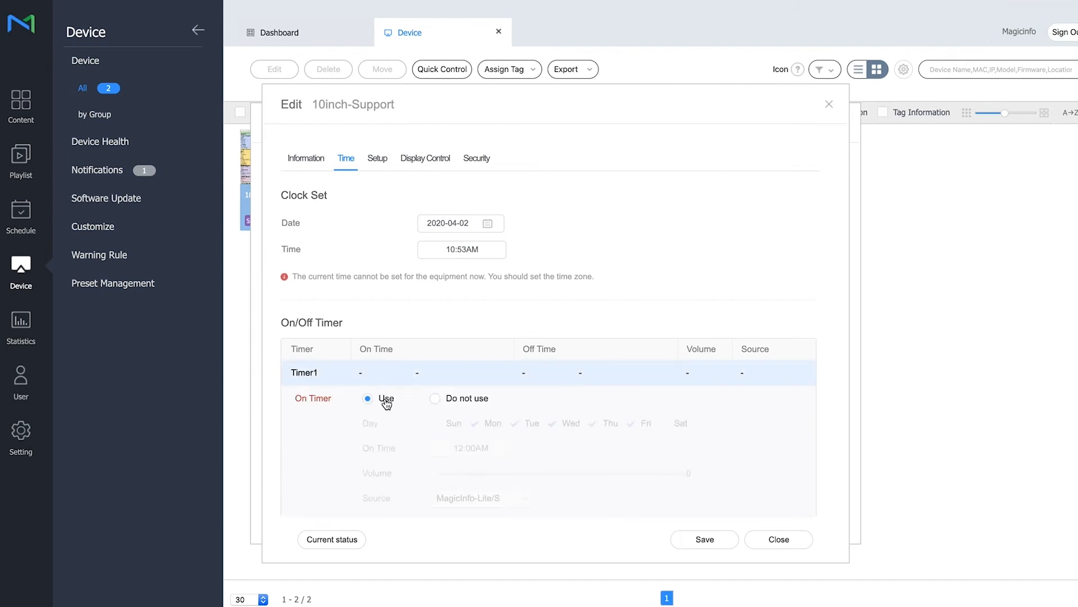
# Step: Set Timer1's on time to 08:00AM for Monday to Friday
pyautogui.click(367, 399)
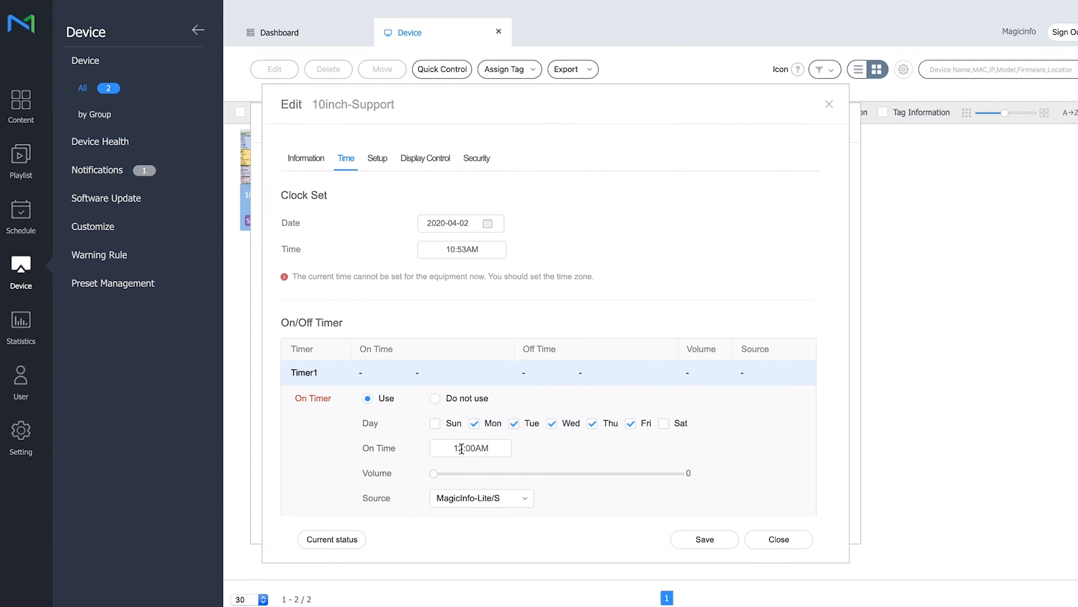
pyautogui.write('08:00AM')
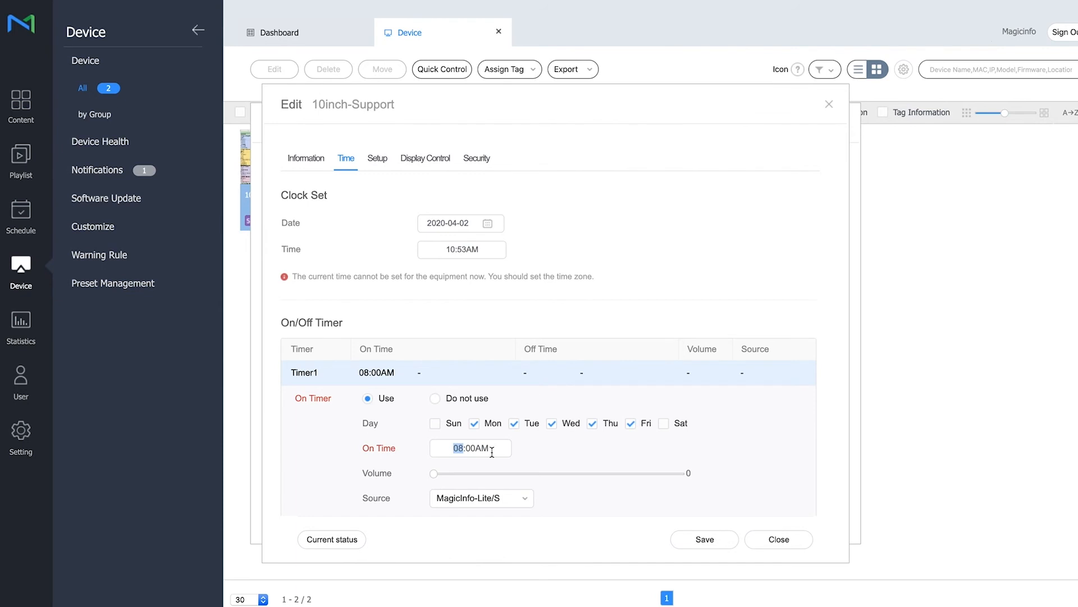
pyautogui.scroll(-3)
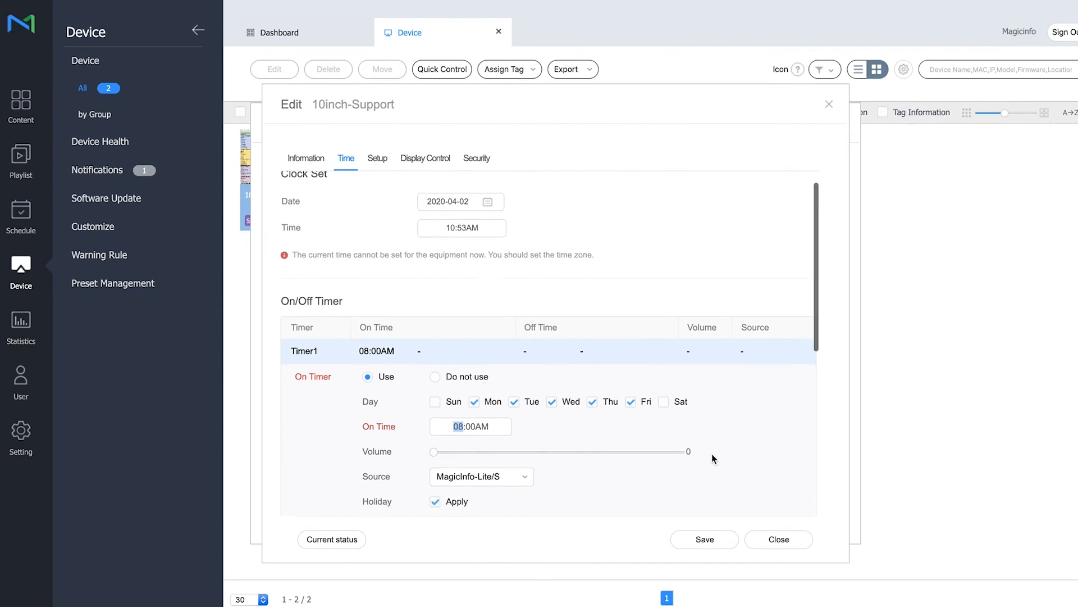
pyautogui.scroll(-3)
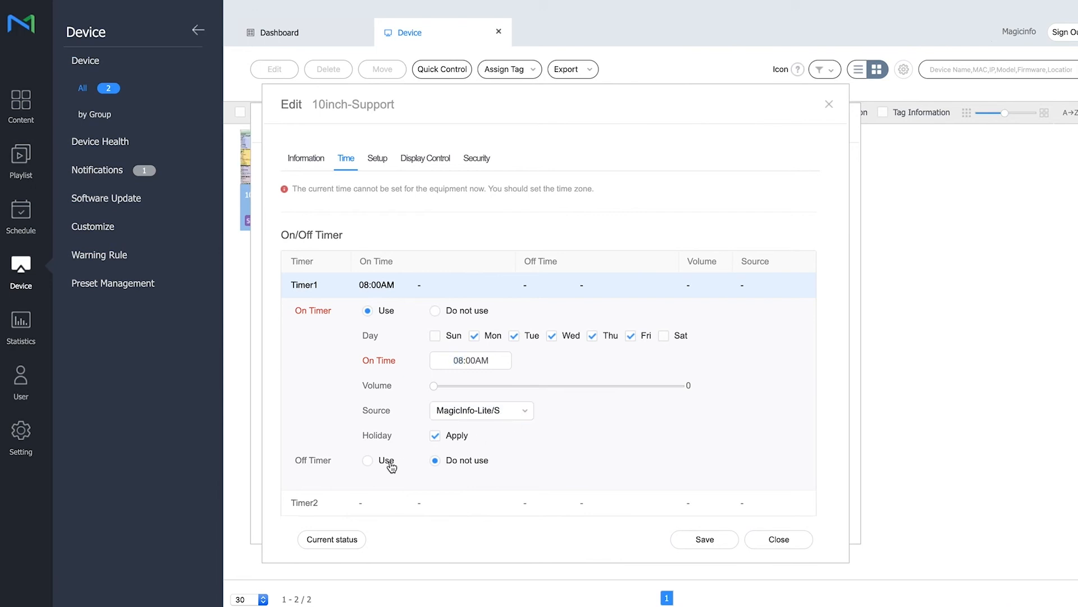
# Step: Enable Timer1's off timer at 05:00PM Mon–Fri and save
pyautogui.click(368, 460)
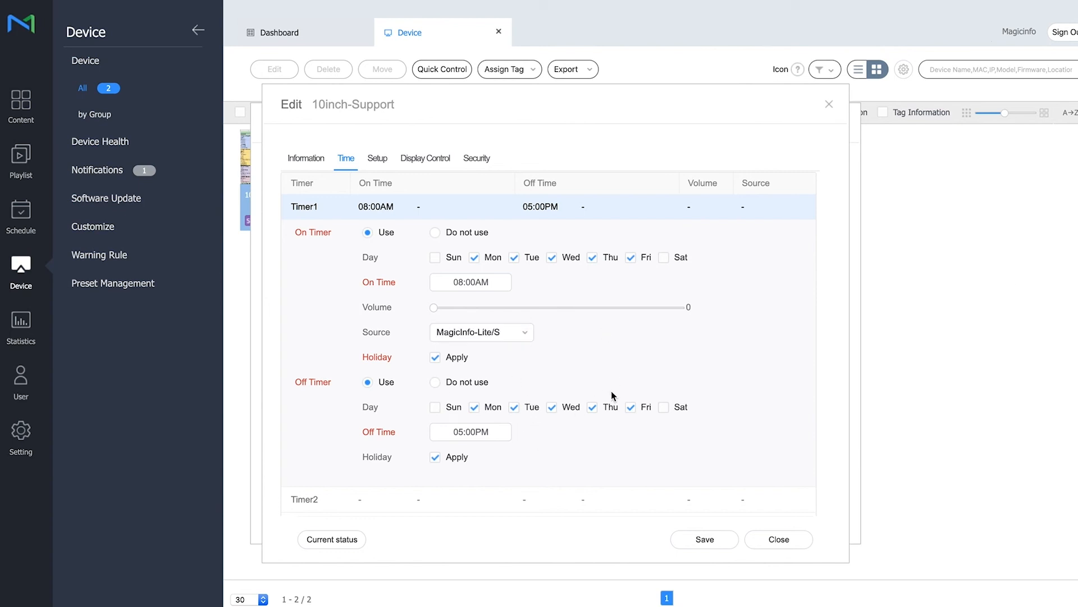
pyautogui.click(703, 539)
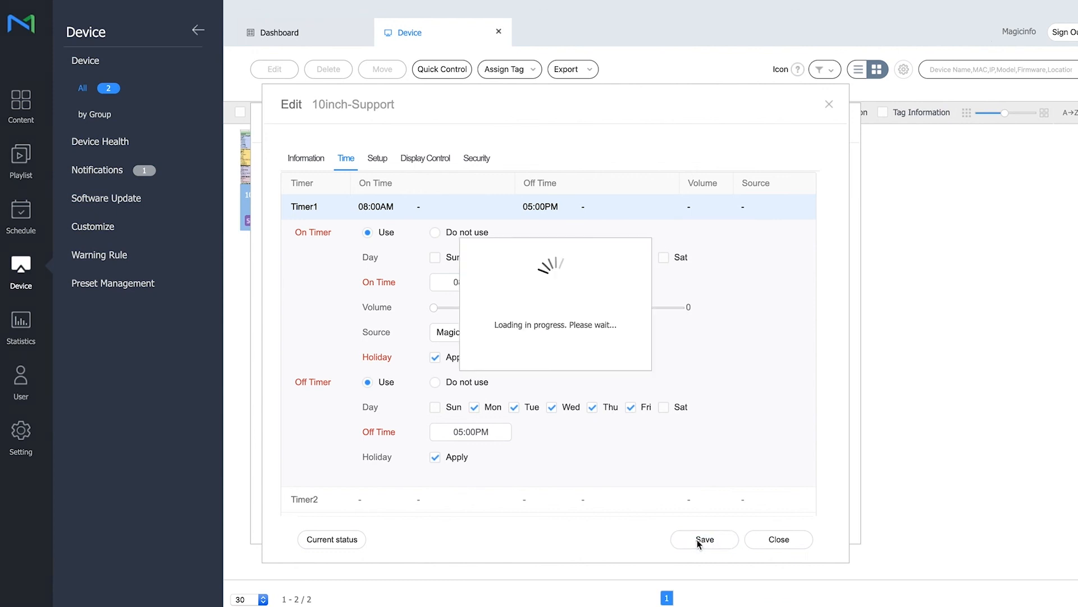
# Step: Confirm the save completed, with Timer1 on 8:00 AM and off 5:00 PM, Mon~Fri
pyautogui.click(703, 538)
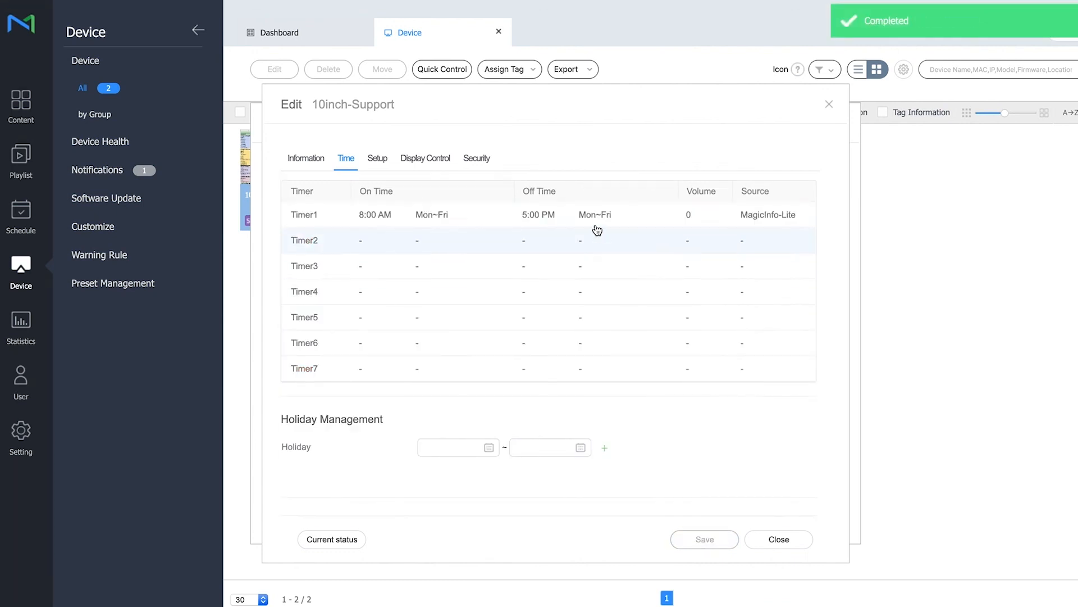
pyautogui.moveTo(750, 125)
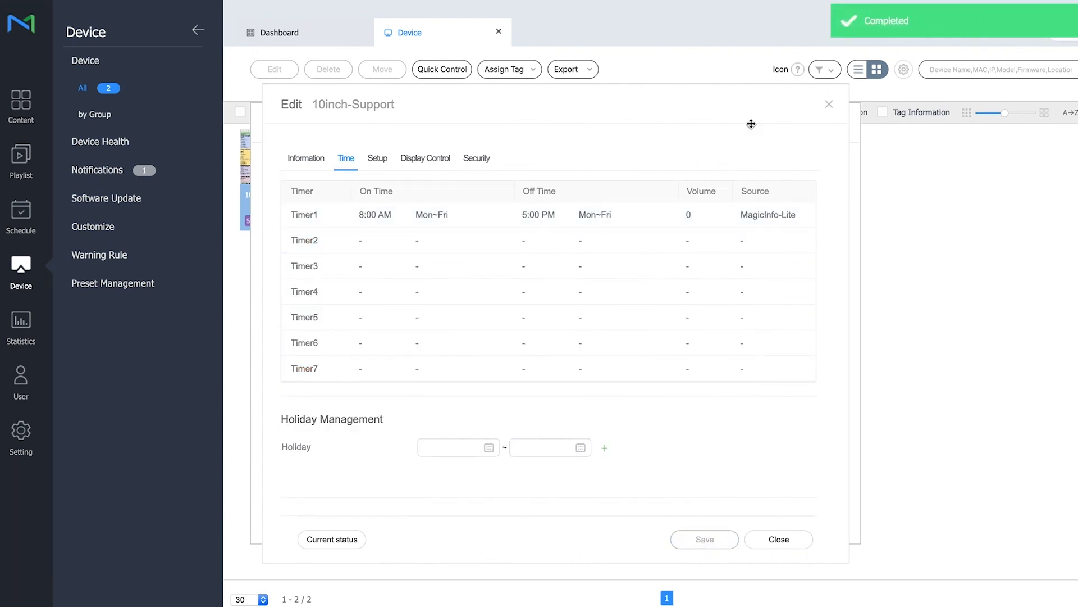
pyautogui.moveTo(830, 105)
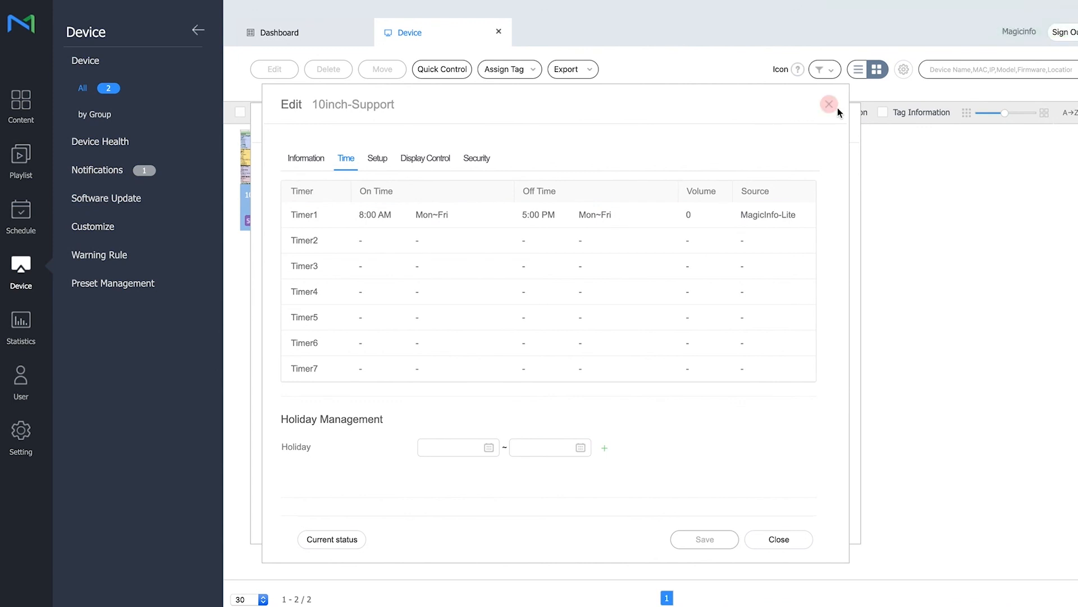
pyautogui.moveTo(829, 104)
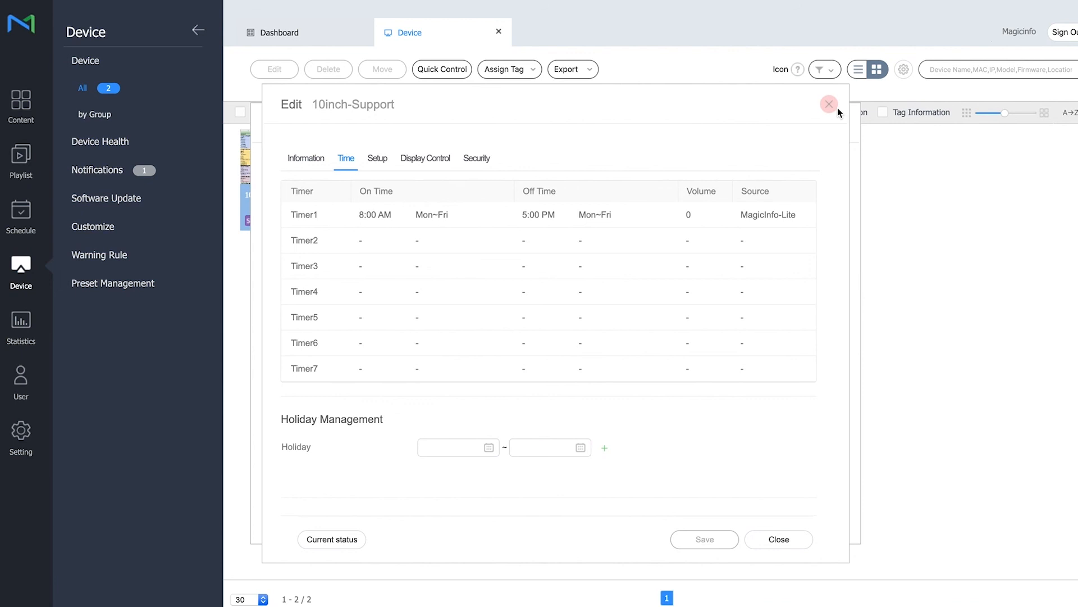